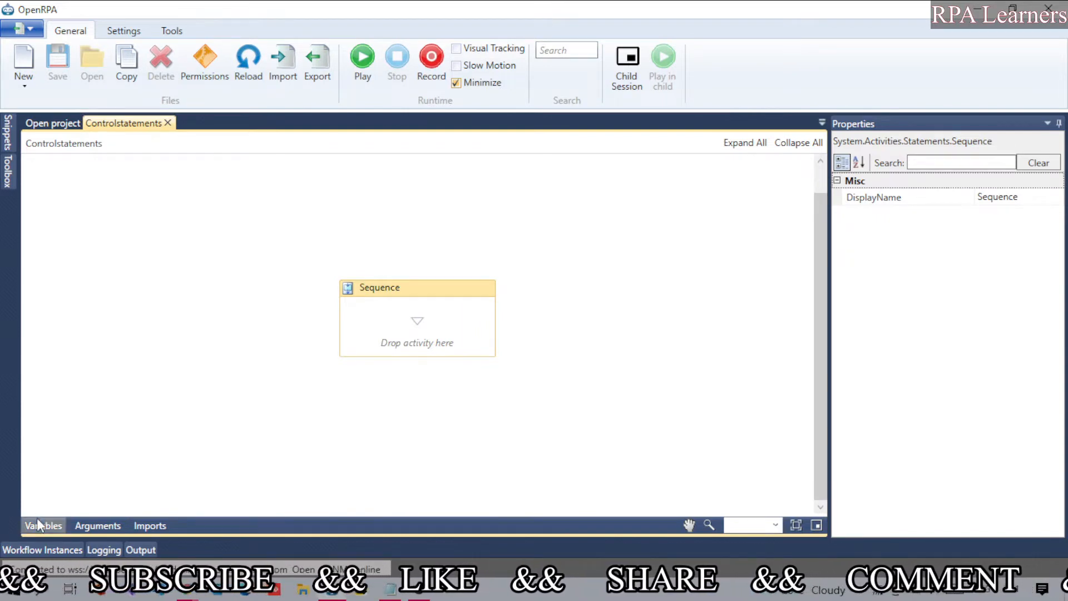
Create an Int32 variable named count with a default value in the Variables panel
{"action": "left_click", "coordinate": [43, 525]}
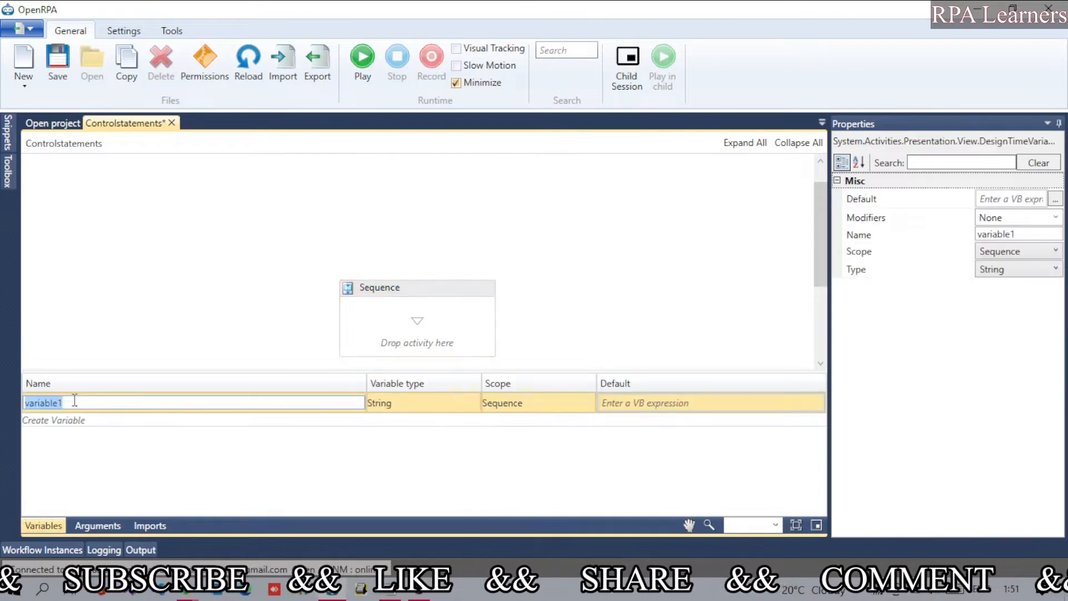
{"action": "type", "text": "co"}
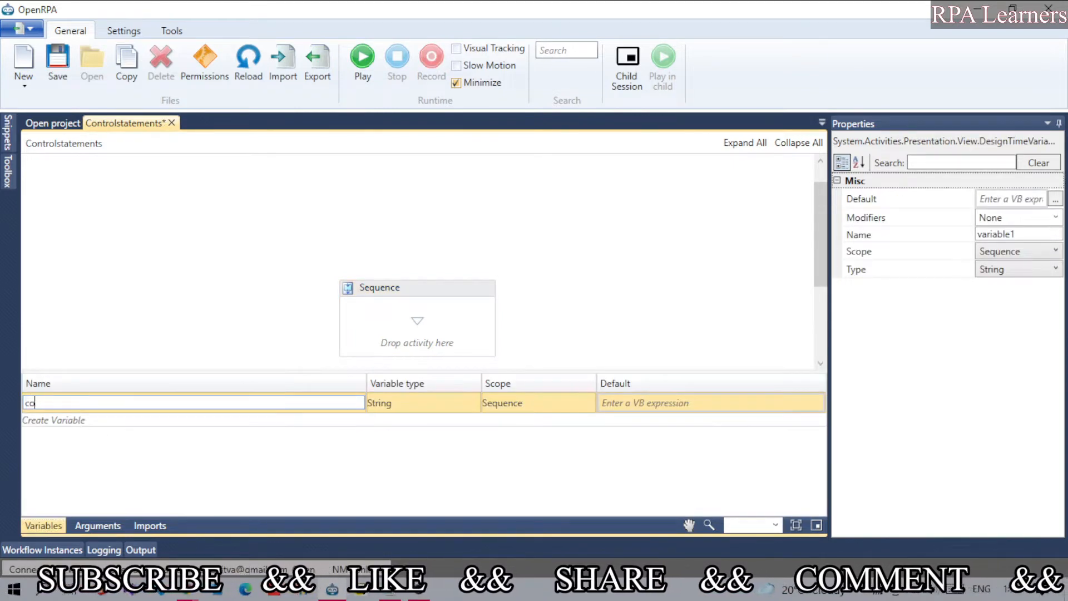
{"action": "type", "text": "unt"}
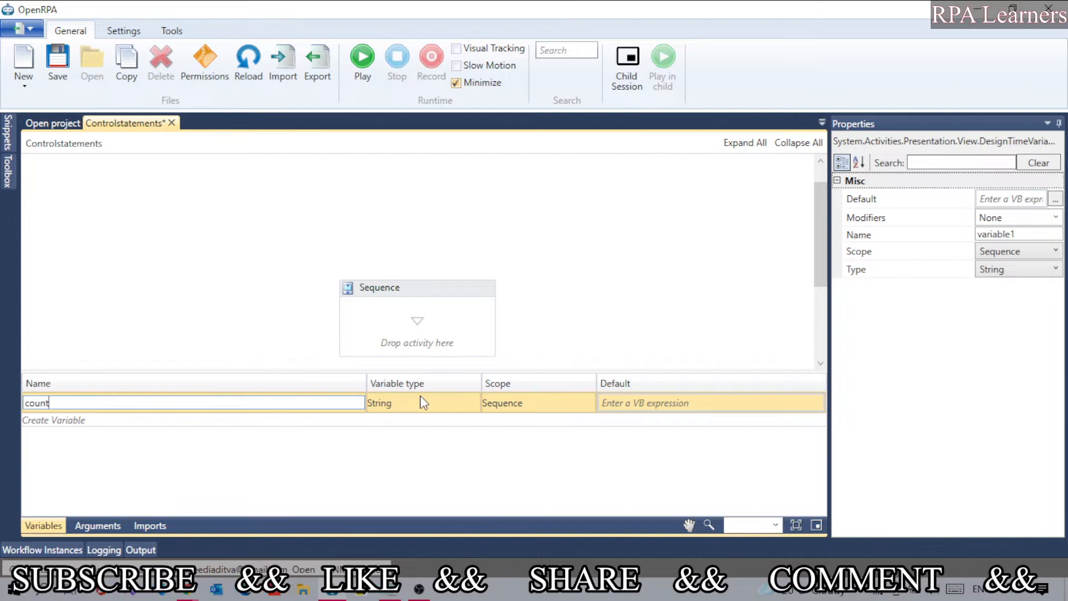
{"action": "left_click", "coordinate": [423, 403]}
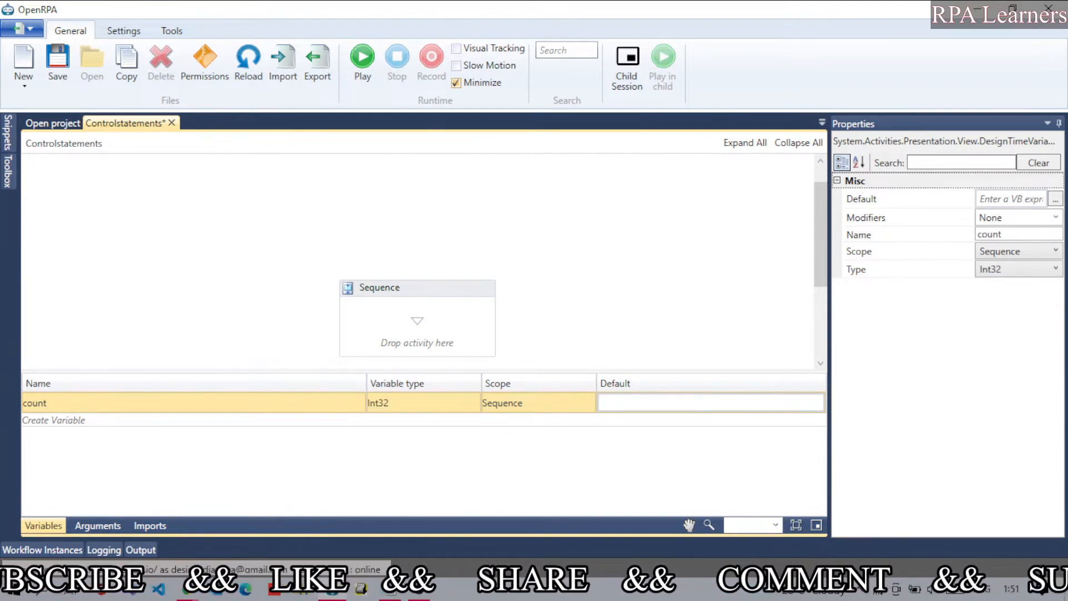
{"action": "type", "text": "75"}
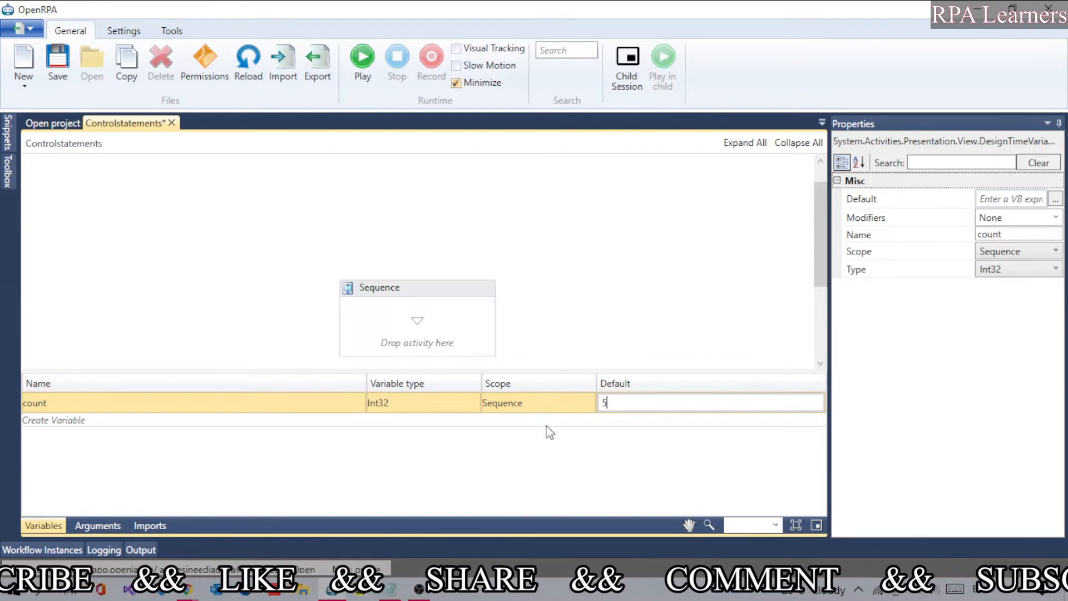
{"action": "left_click", "coordinate": [416, 287]}
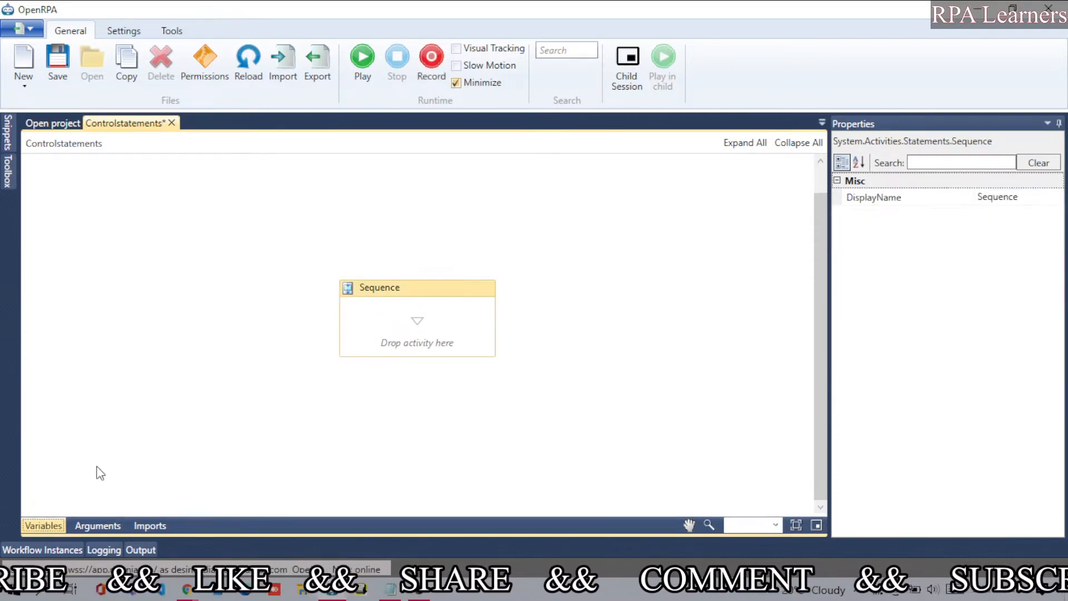
{"action": "mouse_move", "coordinate": [138, 408]}
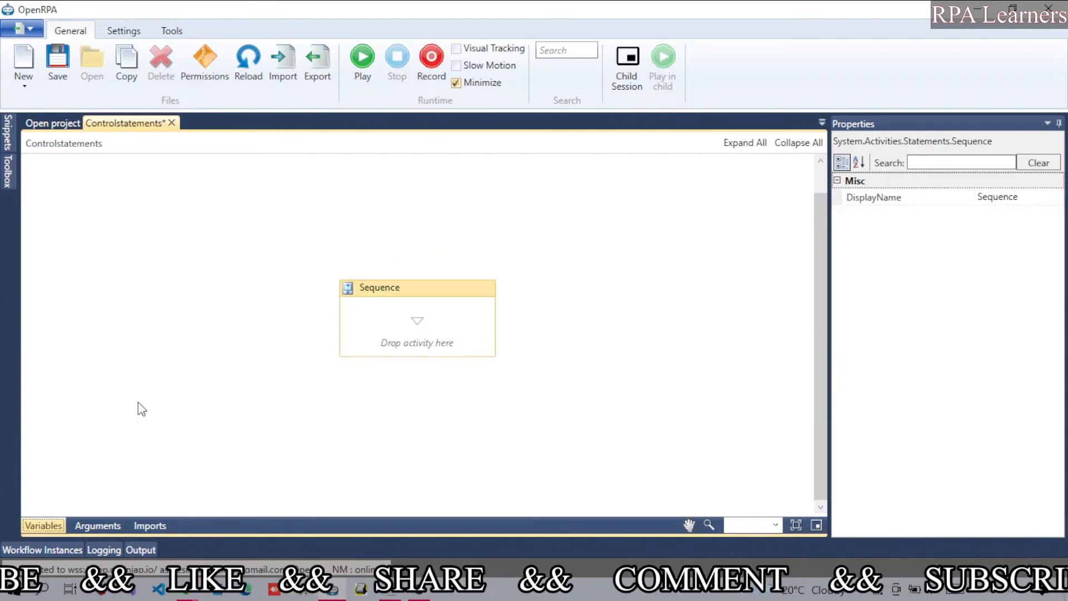
{"action": "mouse_move", "coordinate": [36, 239]}
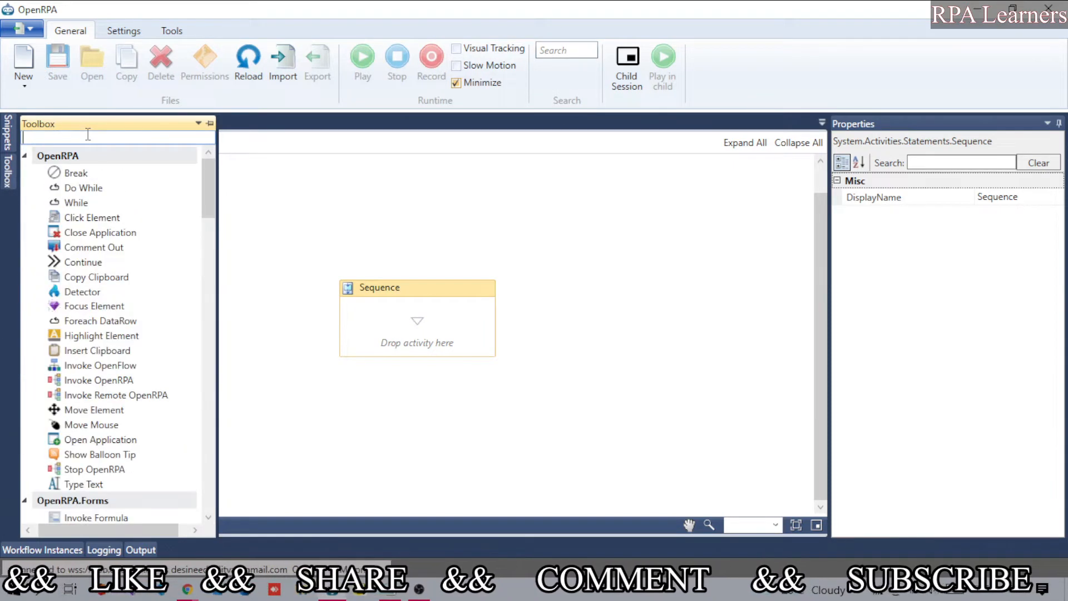
Search the Toolbox for the While activity to add it to the Sequence
{"action": "type", "text": "while"}
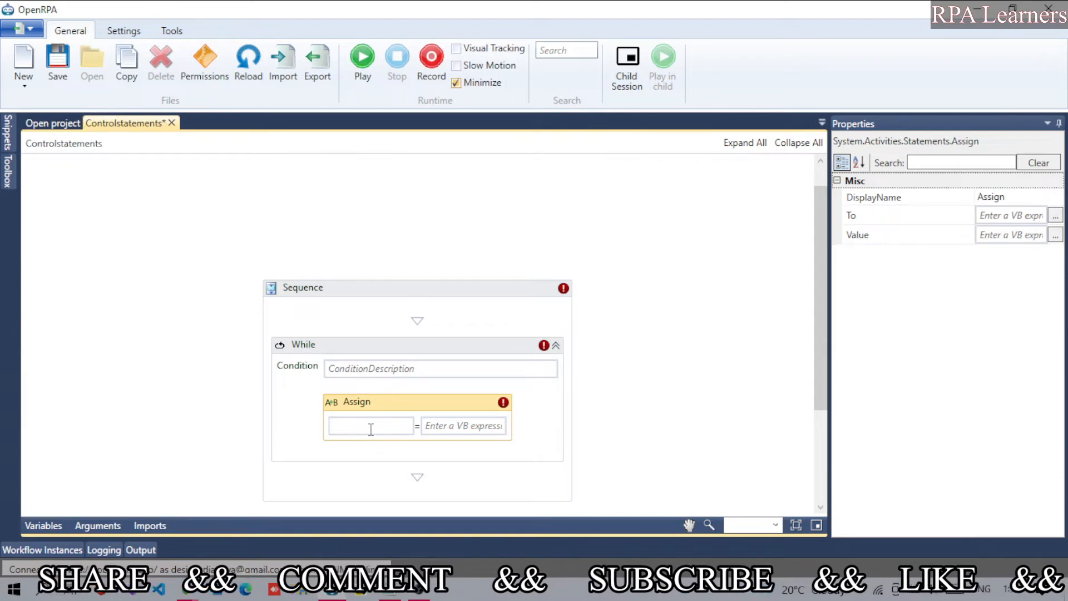
Make the While loop's Assign set count to count+1
{"action": "type", "text": "cou"}
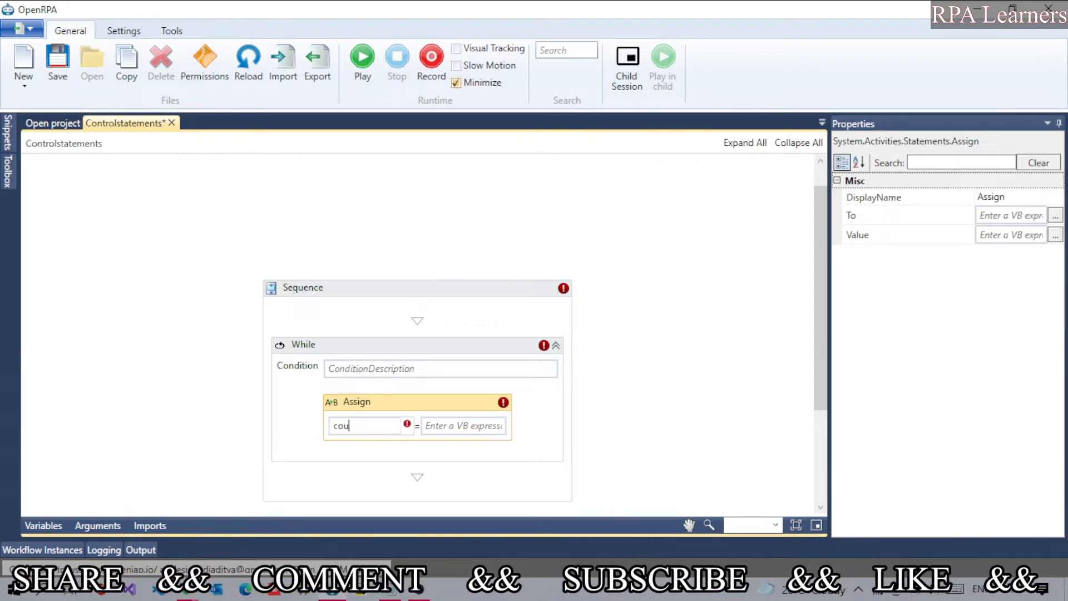
{"action": "type", "text": "nt"}
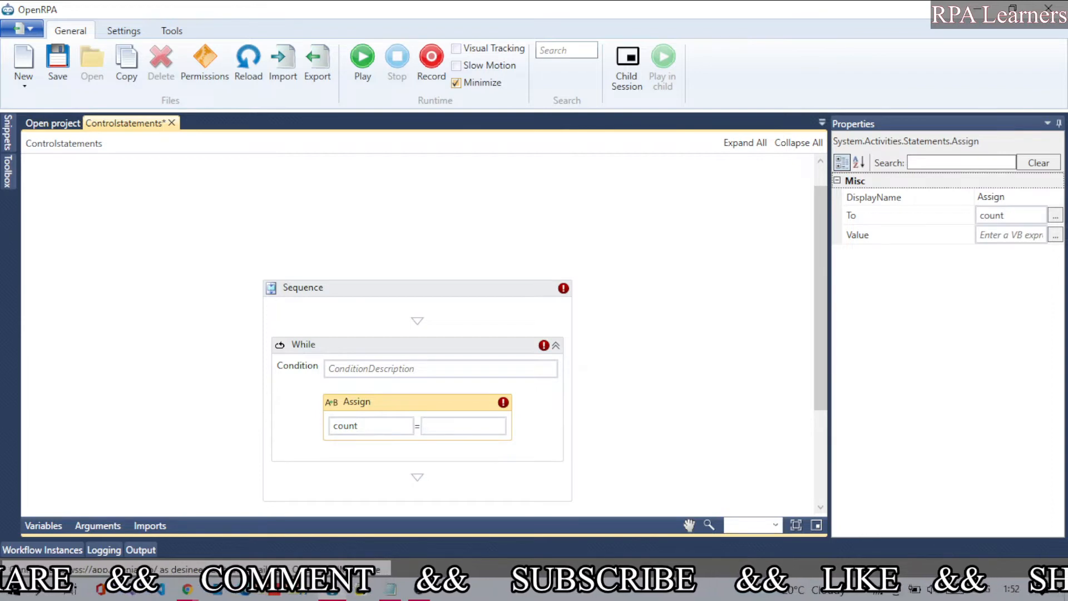
{"action": "type", "text": "count+1"}
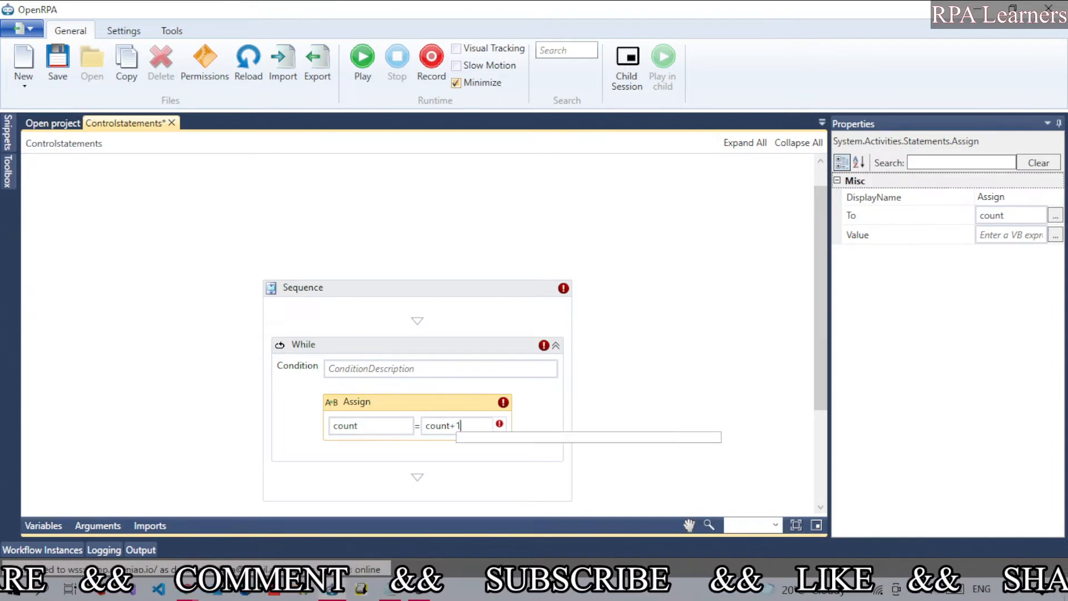
{"action": "left_click", "coordinate": [365, 357]}
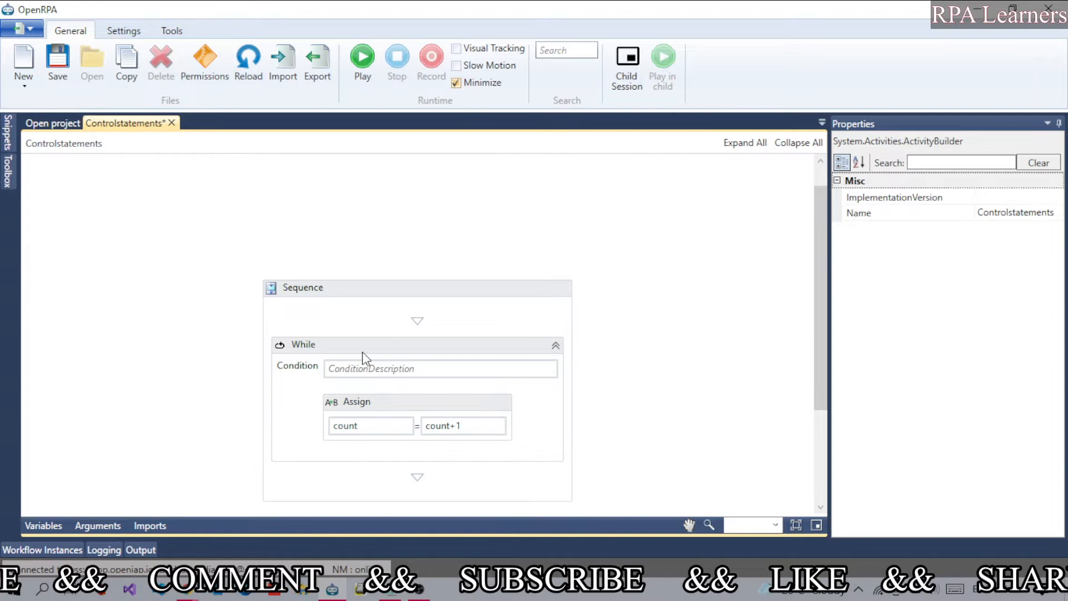
Begin entering count=5 as the While loop condition
{"action": "left_click", "coordinate": [302, 344]}
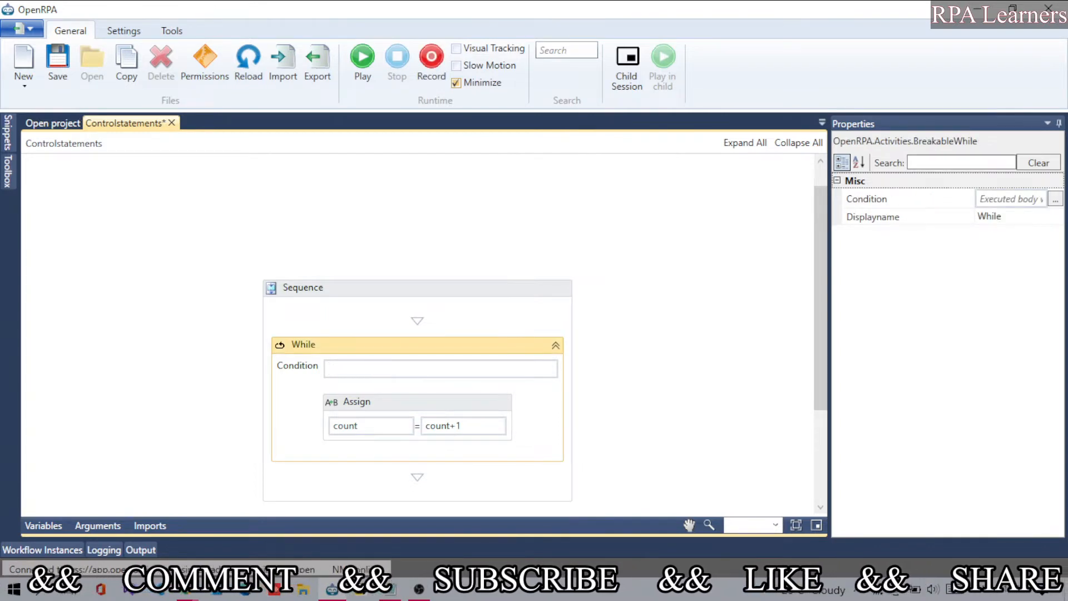
{"action": "type", "text": "count=5"}
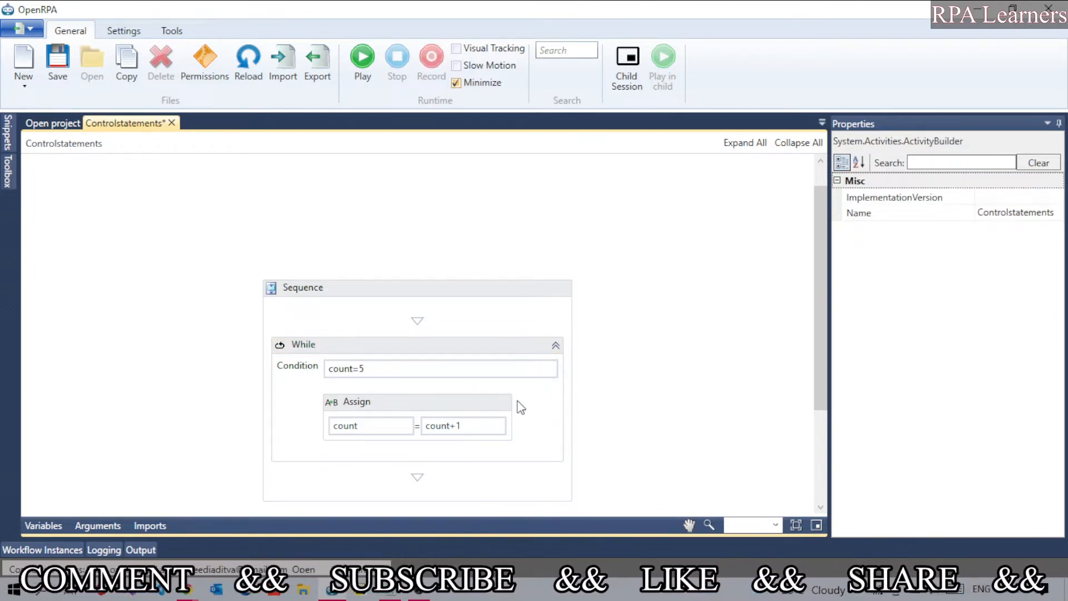
{"action": "left_click", "coordinate": [57, 62]}
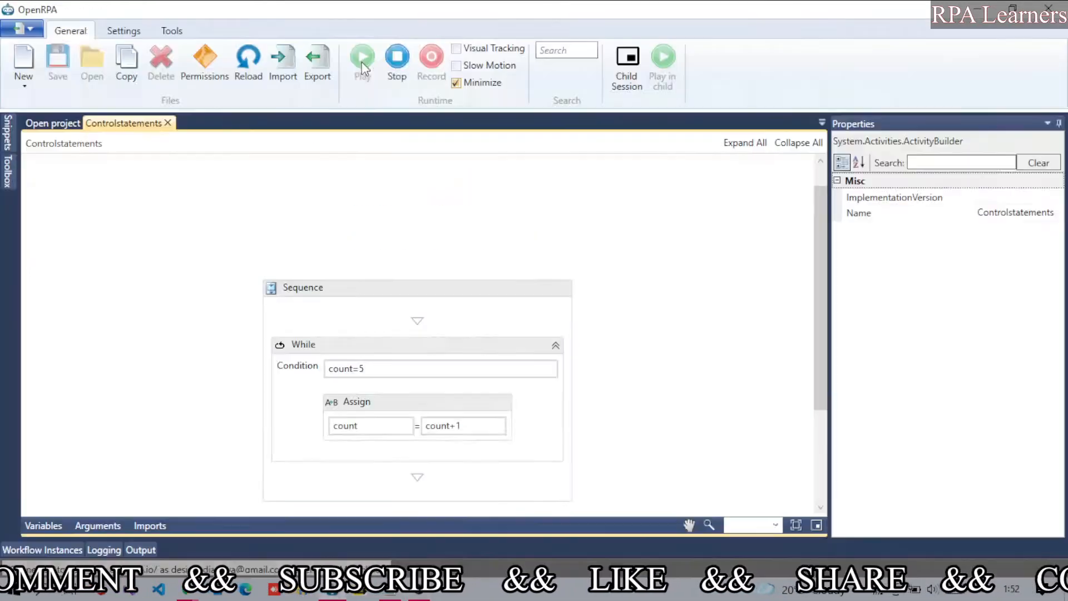
{"action": "left_click", "coordinate": [361, 60]}
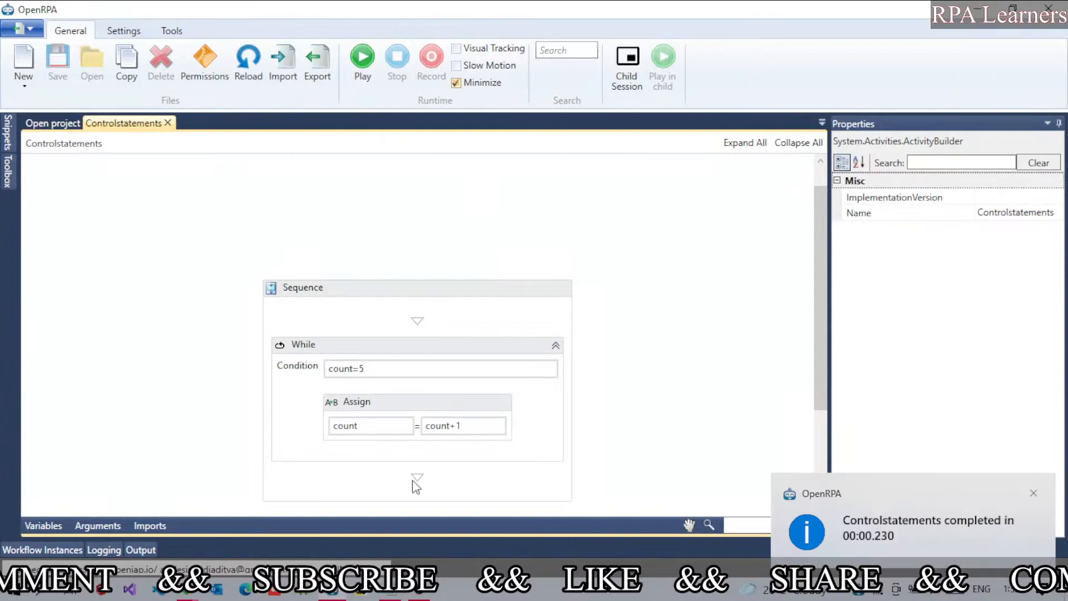
{"action": "left_click", "coordinate": [303, 344]}
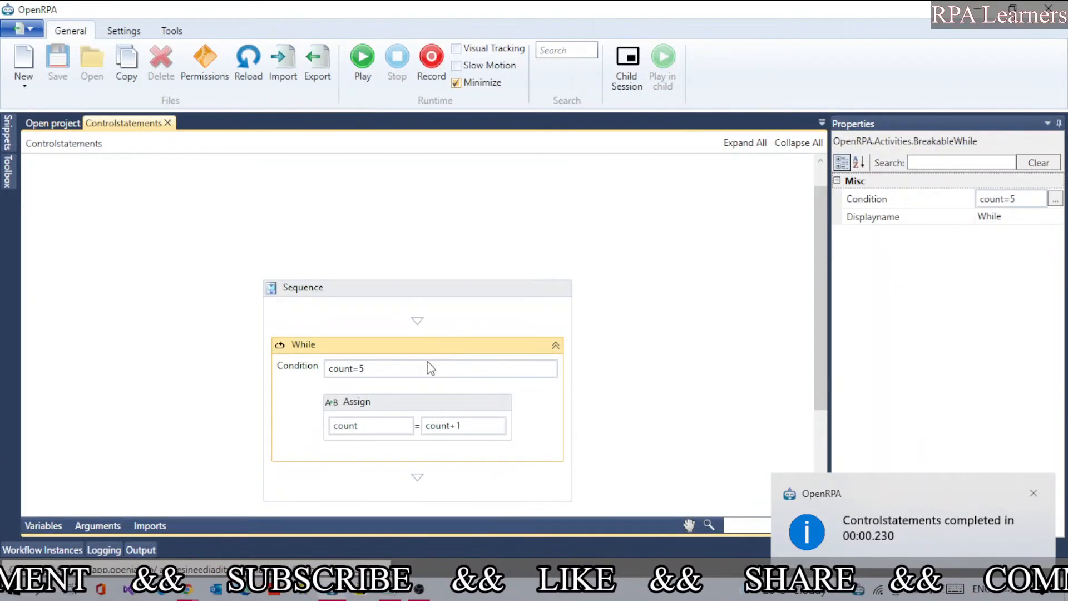
{"action": "mouse_move", "coordinate": [381, 405]}
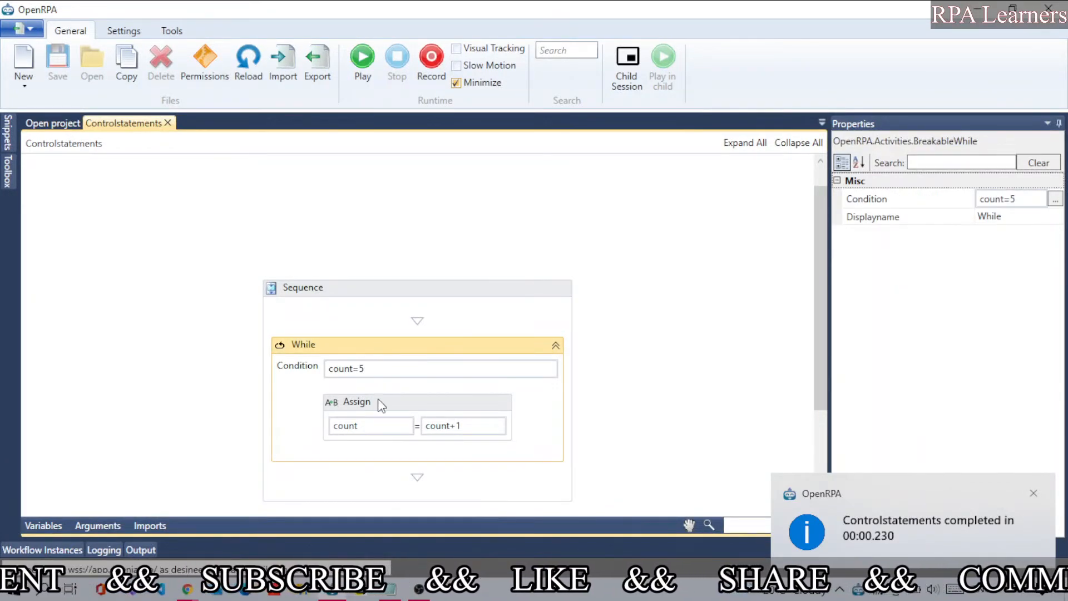
{"action": "left_click", "coordinate": [356, 402]}
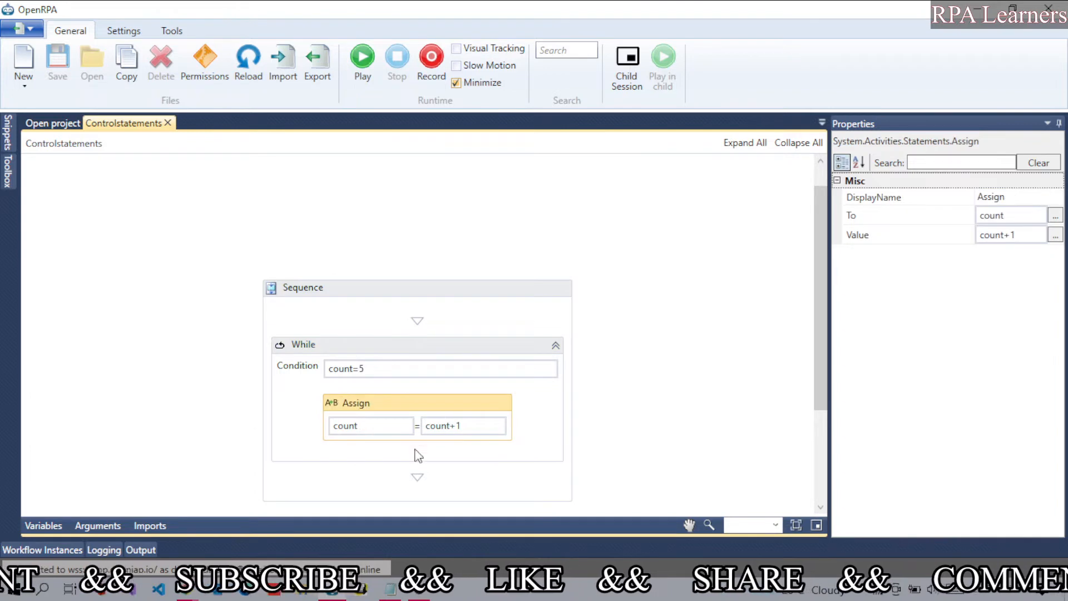
{"action": "mouse_move", "coordinate": [349, 368]}
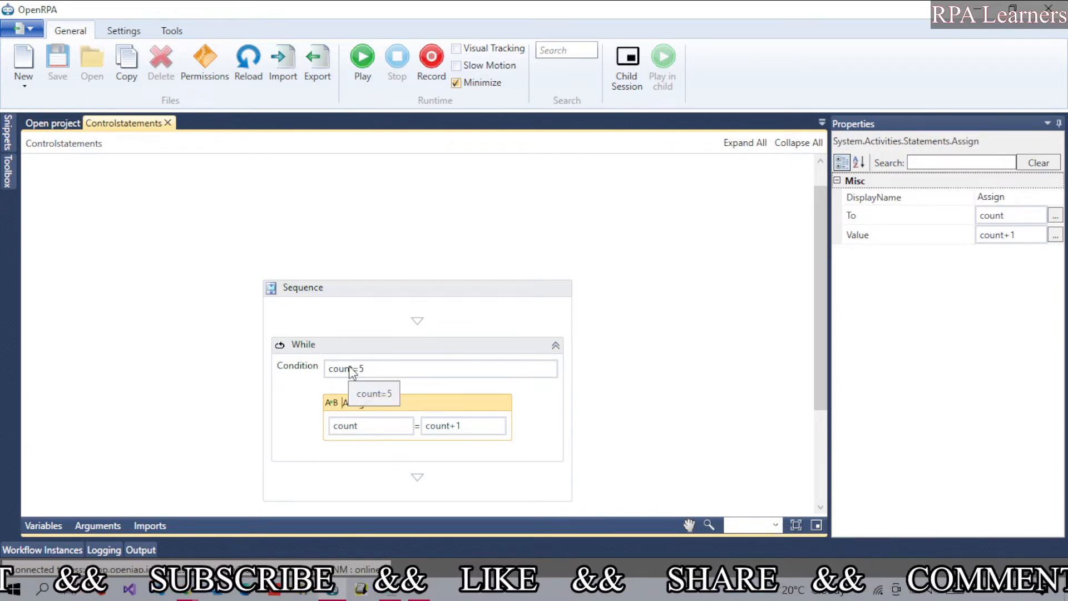
{"action": "mouse_move", "coordinate": [350, 385]}
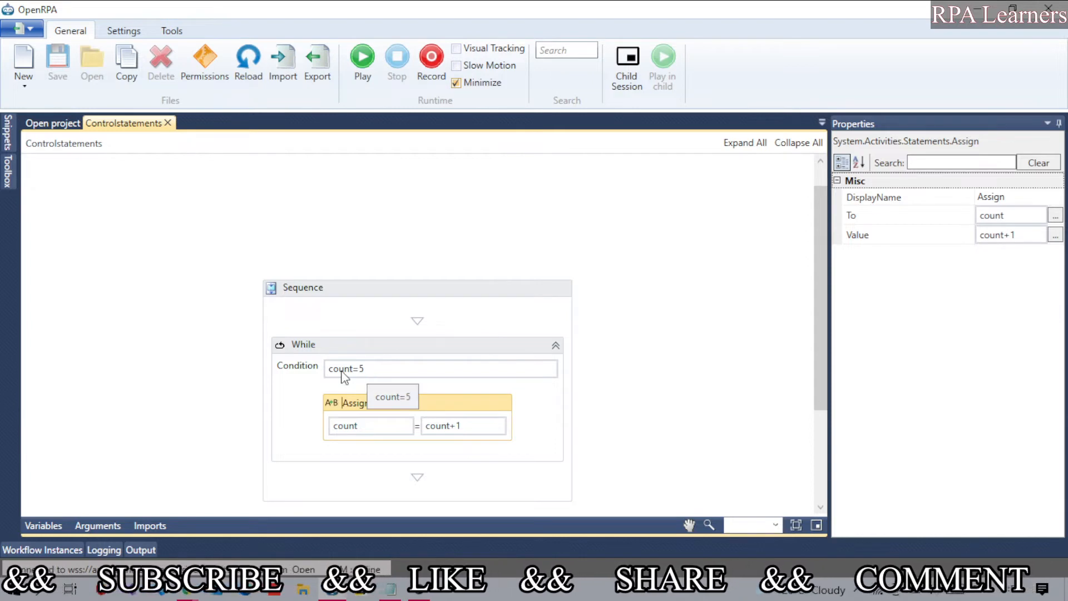
{"action": "mouse_move", "coordinate": [571, 530]}
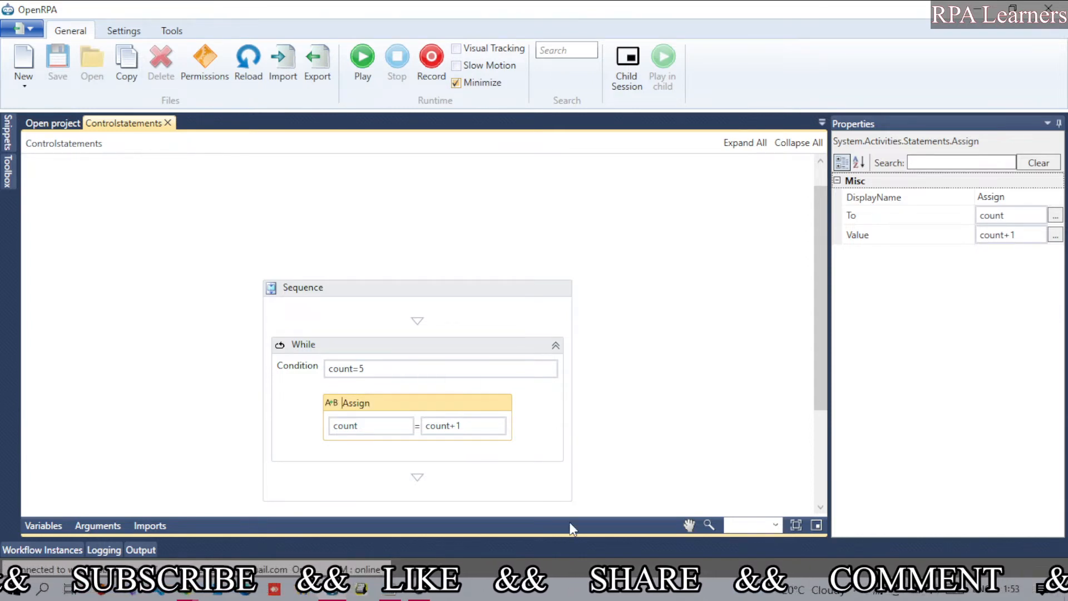
{"action": "mouse_move", "coordinate": [371, 360]}
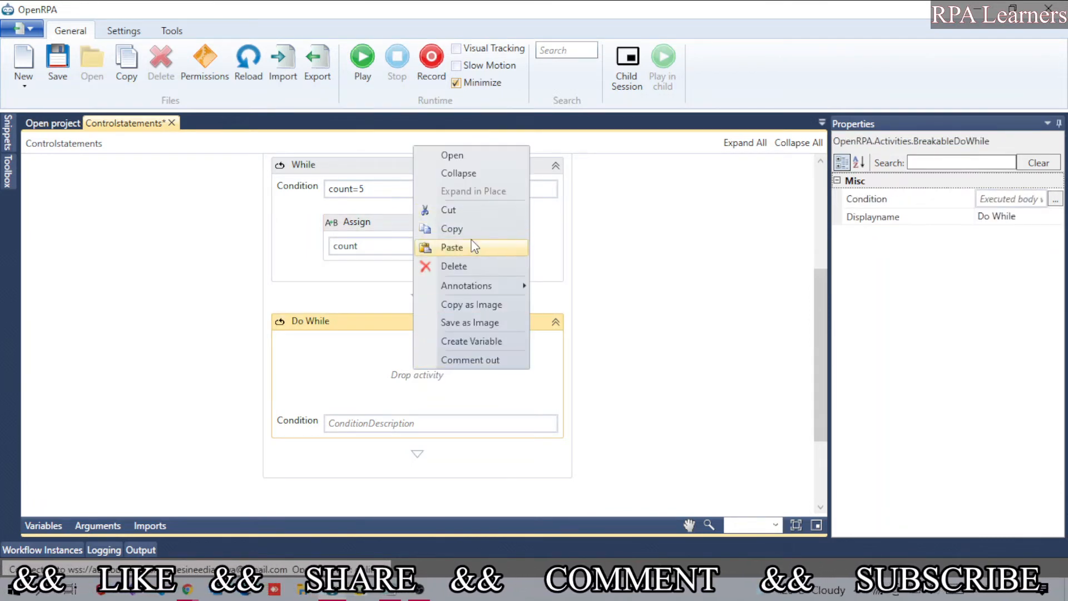
Paste the Assign into the Do While loop and set its condition to count=5
{"action": "left_click", "coordinate": [452, 247]}
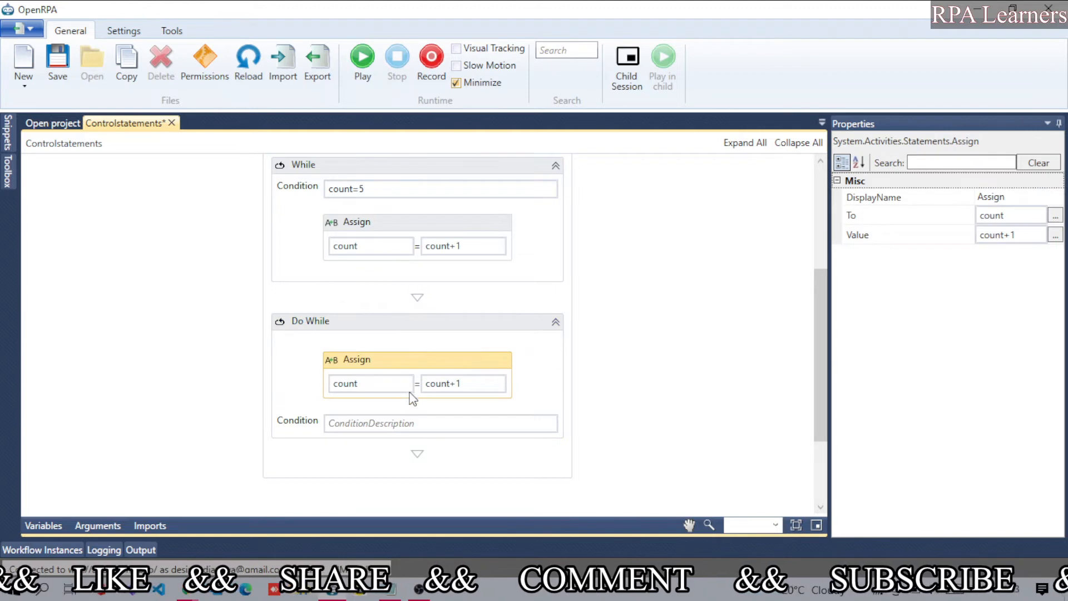
{"action": "left_click", "coordinate": [308, 320]}
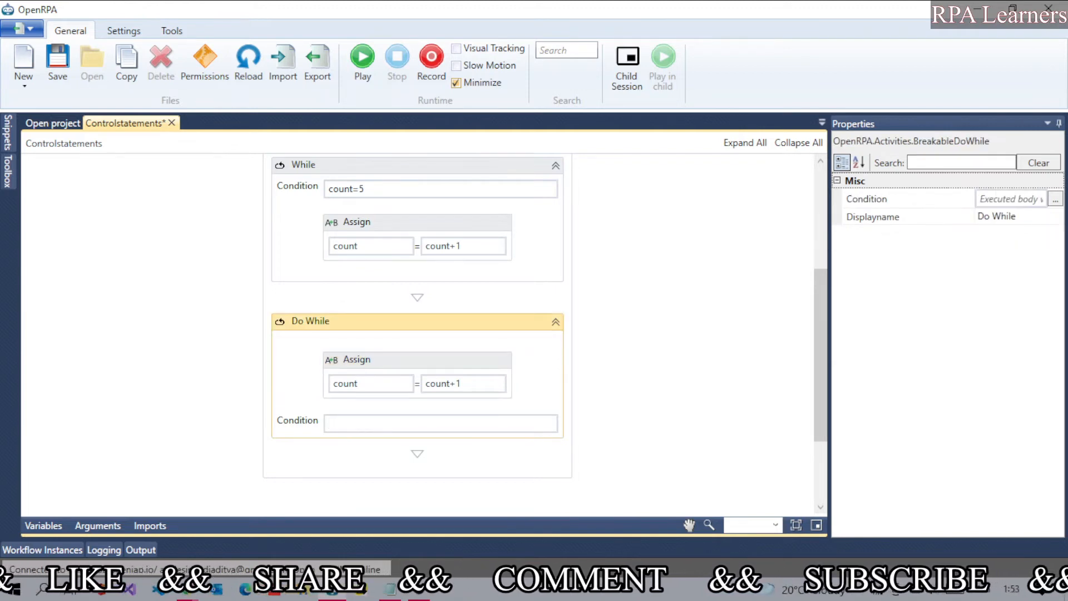
{"action": "type", "text": "count=5"}
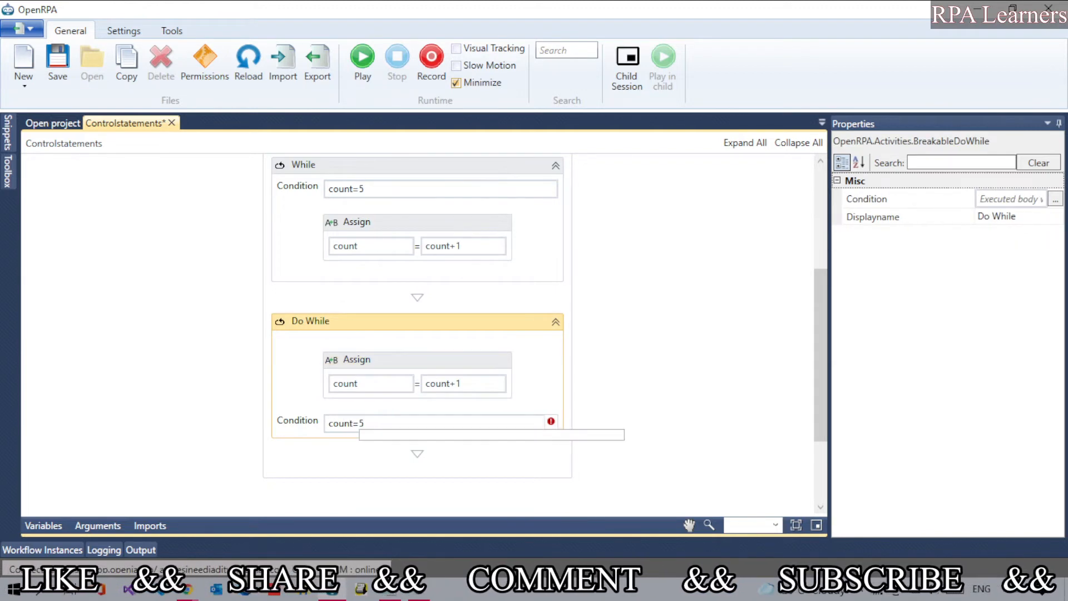
{"action": "left_click", "coordinate": [702, 322]}
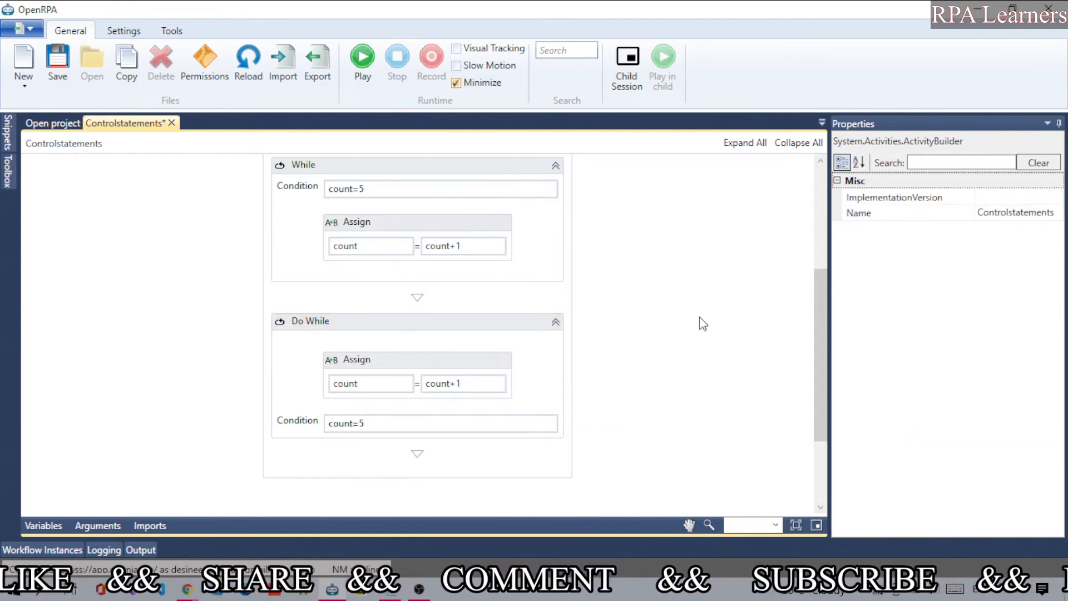
Run the workflow, then select the Do While and While loops to review them
{"action": "left_click", "coordinate": [416, 359]}
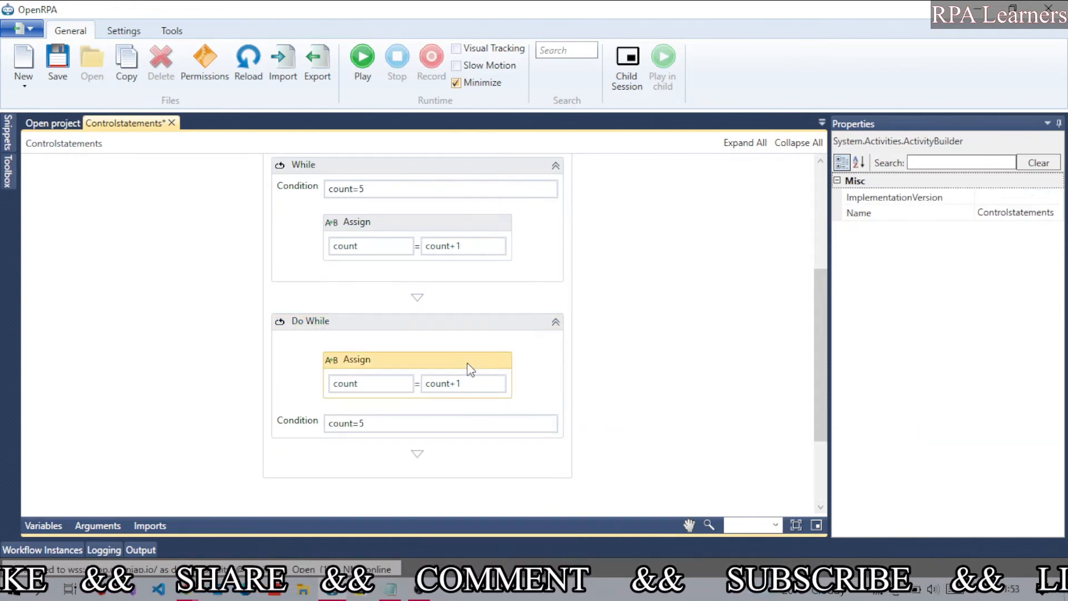
{"action": "left_click", "coordinate": [417, 359]}
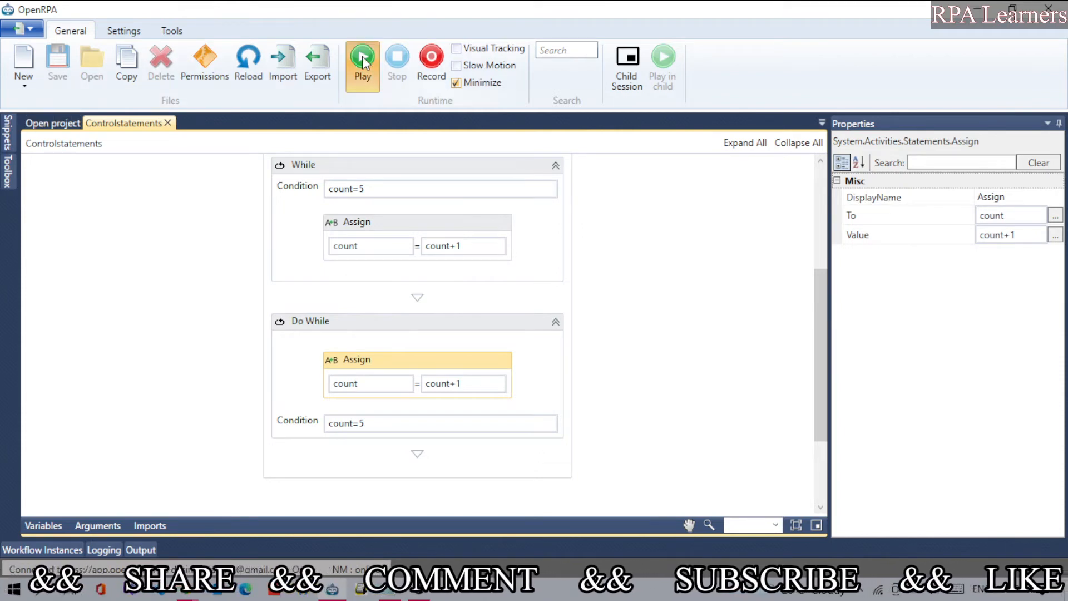
{"action": "left_click", "coordinate": [361, 61]}
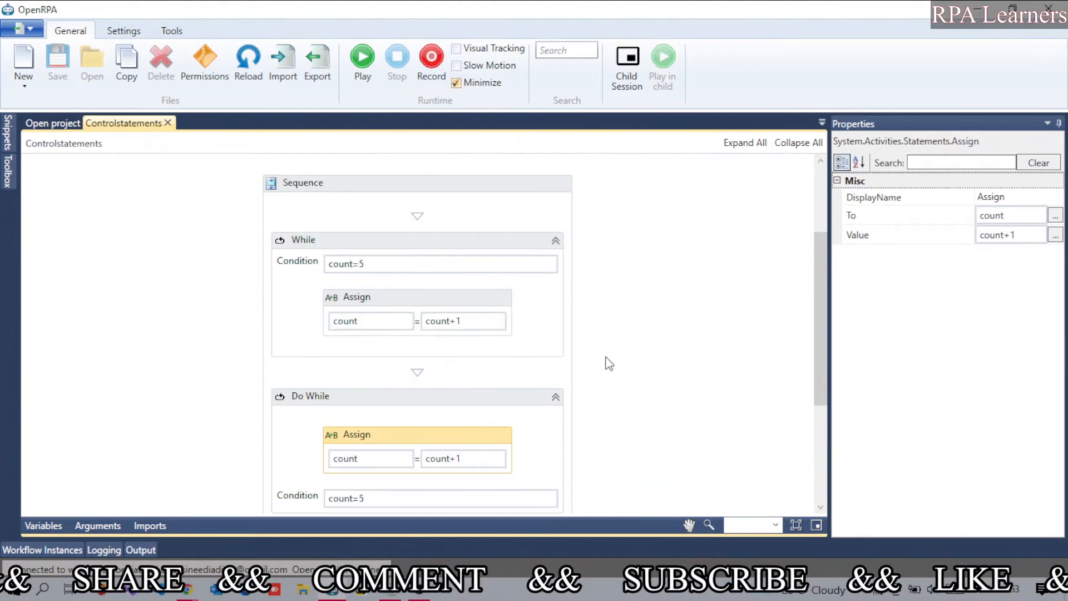
{"action": "left_click", "coordinate": [303, 240]}
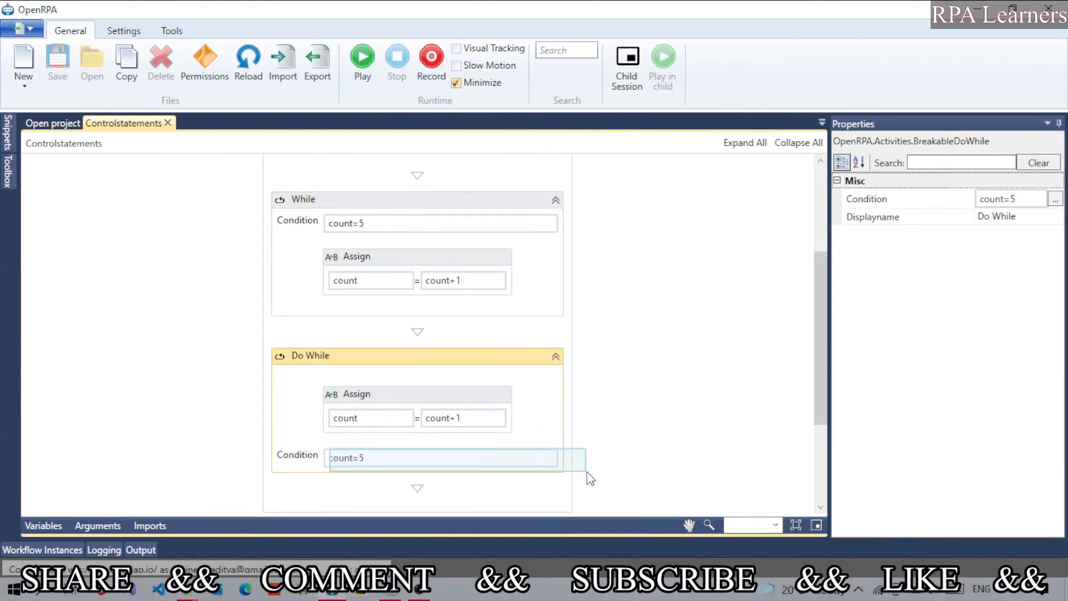
{"action": "left_click", "coordinate": [417, 199]}
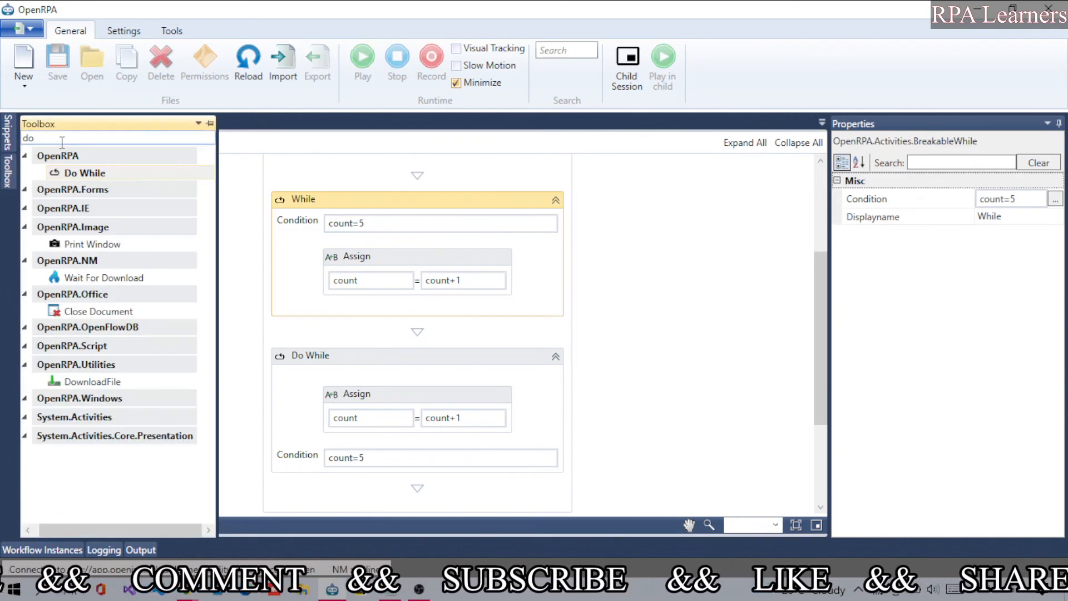
Clear the activity search and show the Snippets panel with sample workflows
{"action": "left_click", "coordinate": [116, 138]}
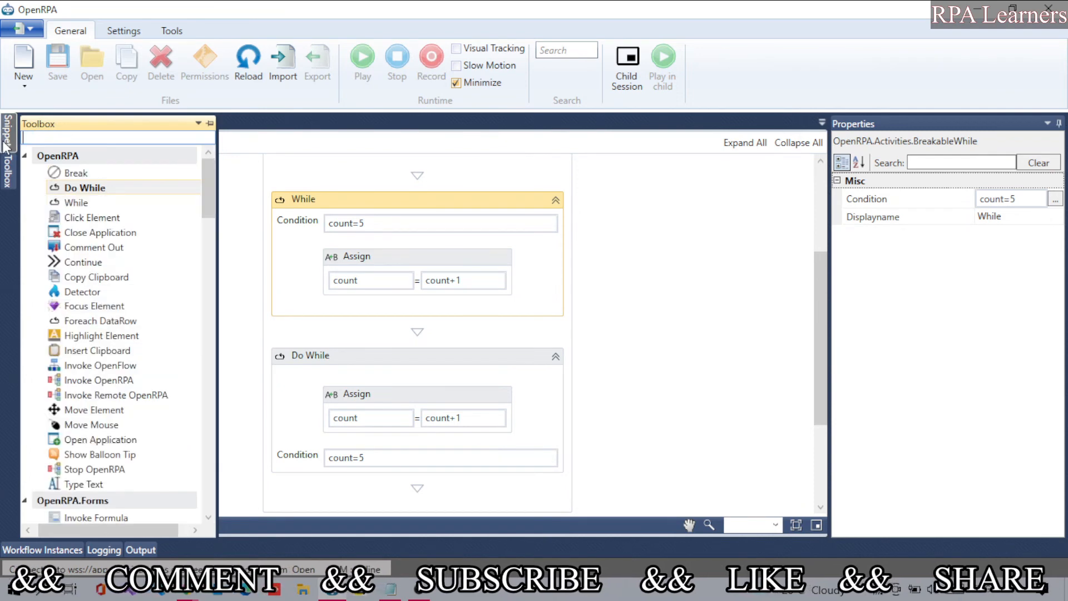
{"action": "left_click", "coordinate": [9, 140]}
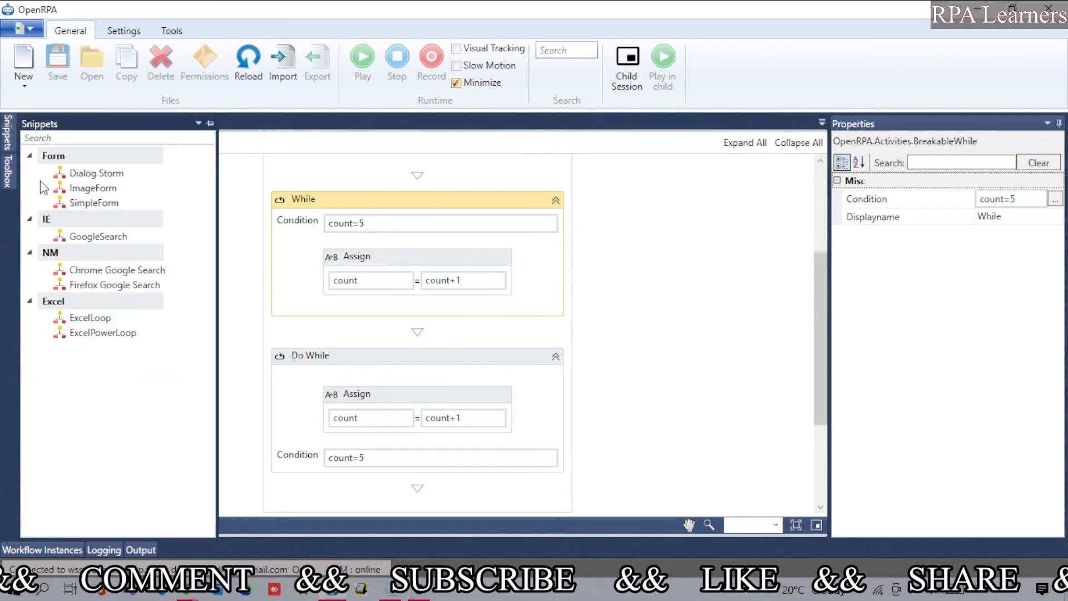